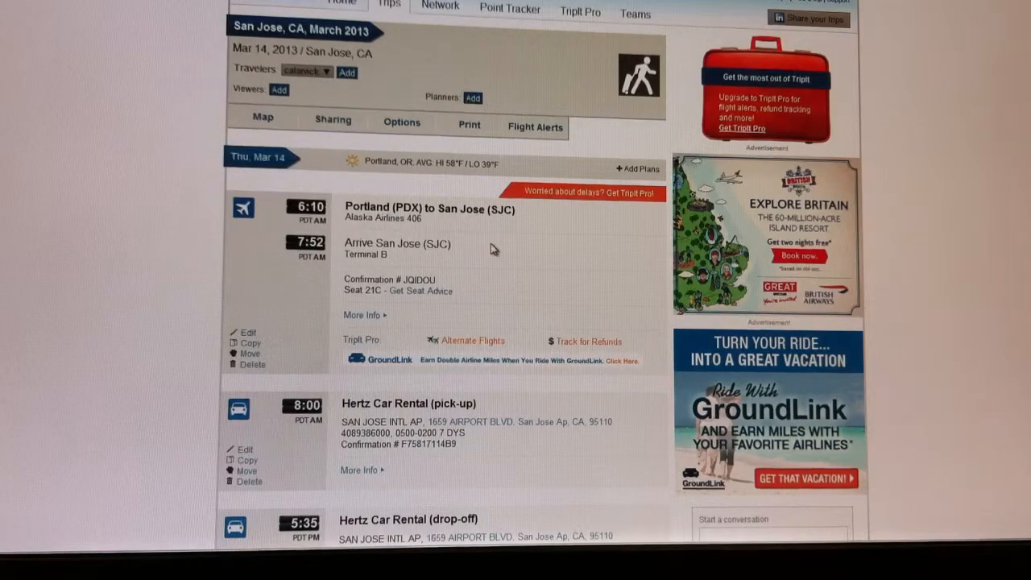
{"action": "scroll", "scroll_direction": "down", "scroll_amount": 3}
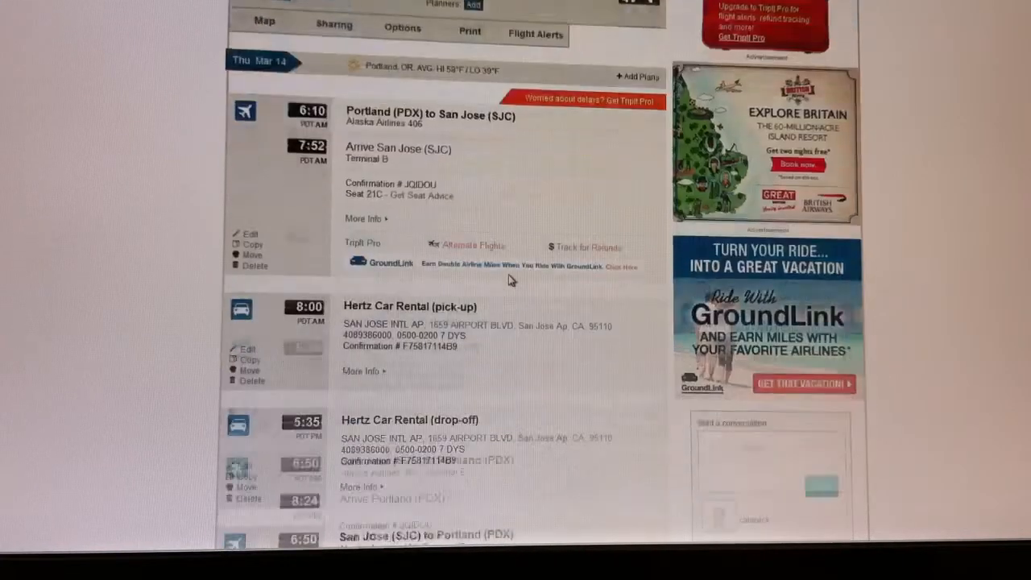
{"action": "scroll", "scroll_direction": "down", "scroll_amount": 3}
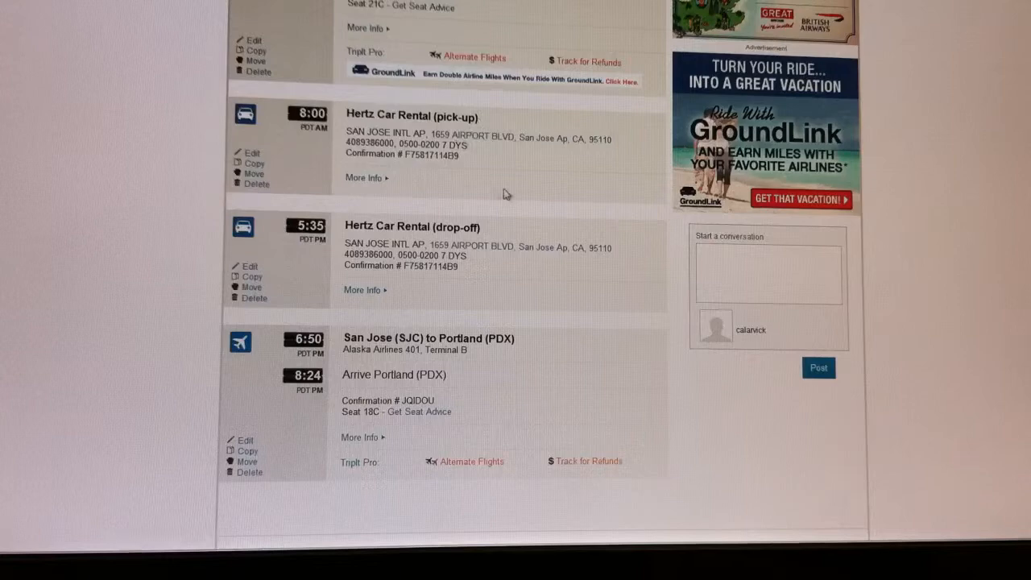
{"action": "scroll", "scroll_direction": "down", "scroll_amount": 3}
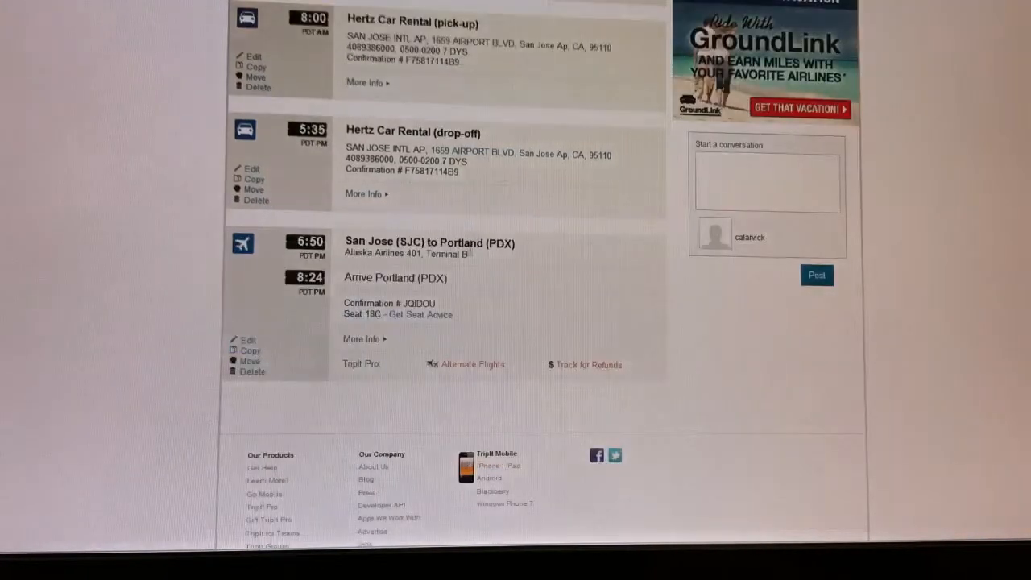